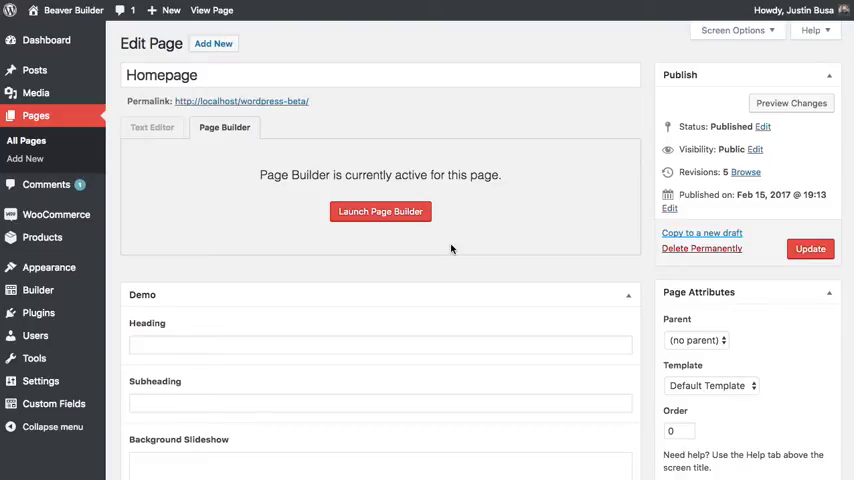
- Enter 'My Heading' in the Heading field and 'This is my subheading, cool!' in Subheading
scroll("down", 3)
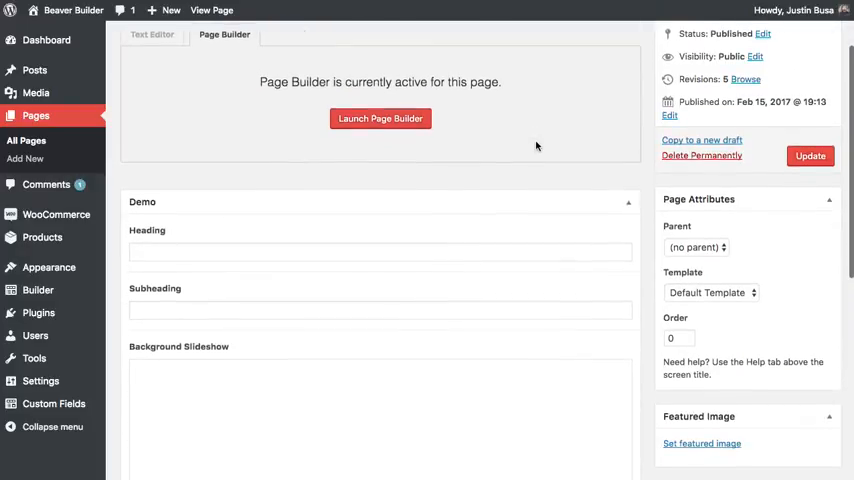
scroll("down", 3)
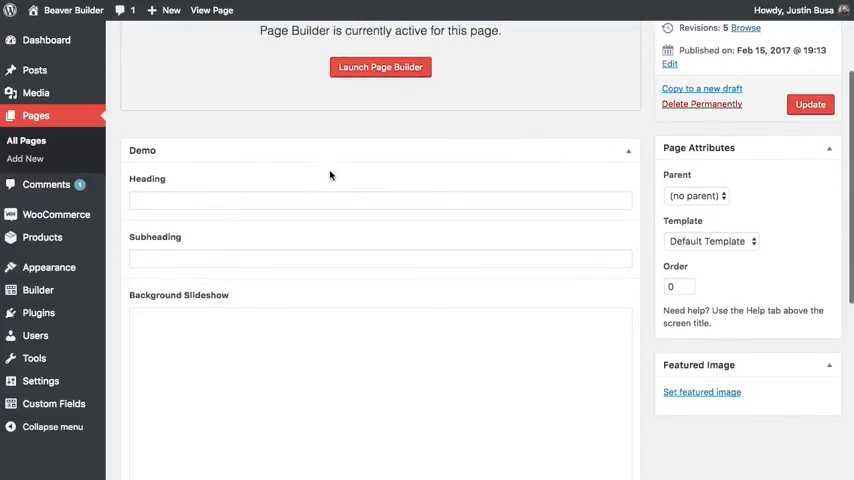
left_click(380, 188)
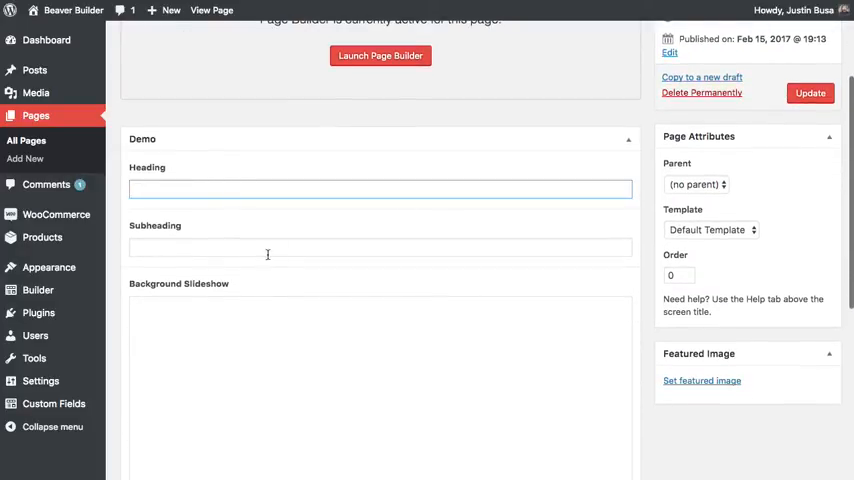
scroll("down", 3)
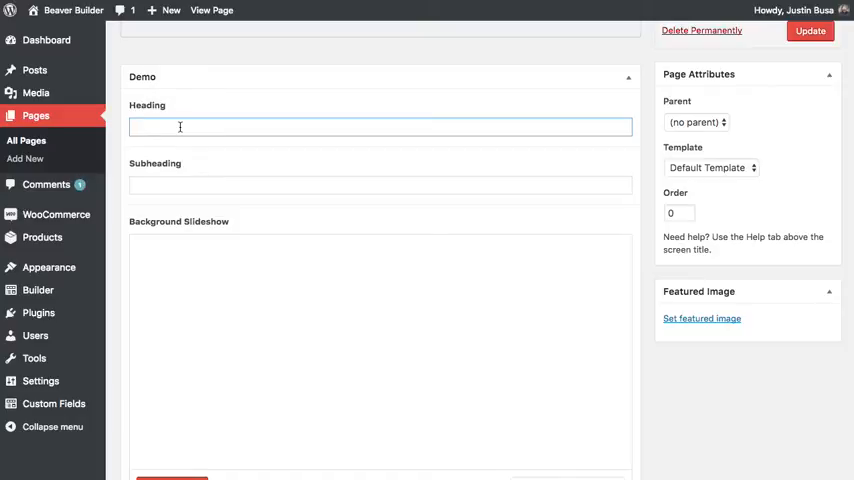
type("My Heading")
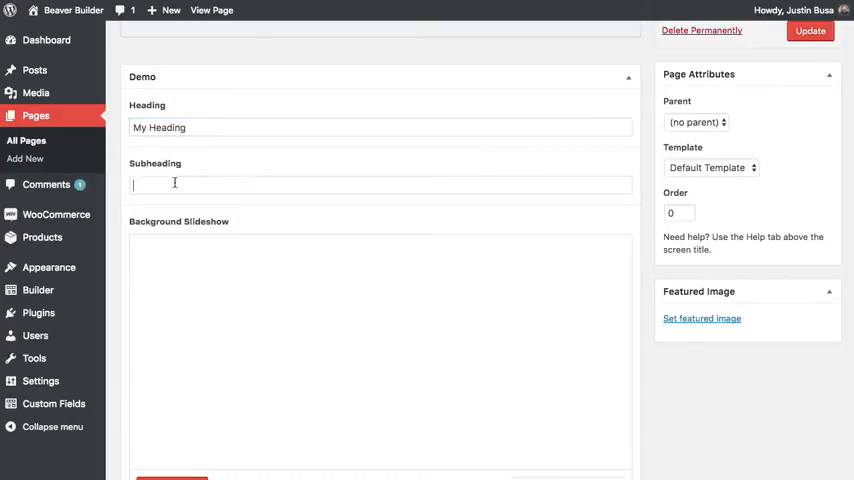
type("This is my s")
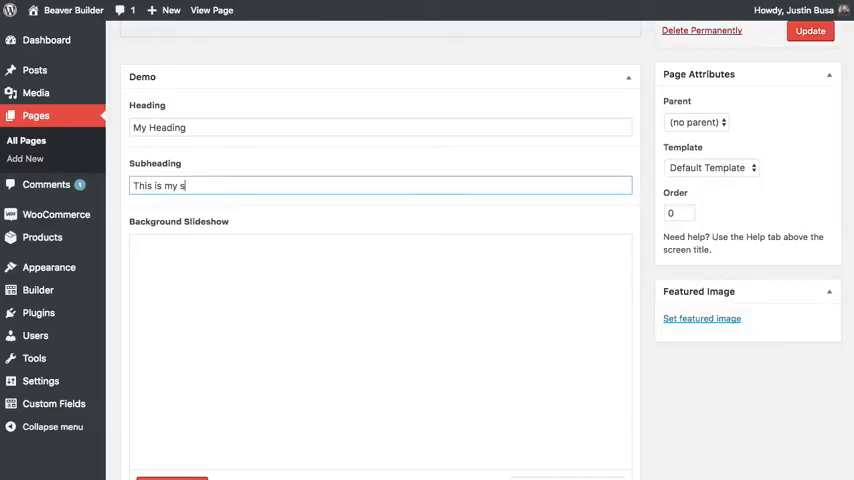
type("ubheading, cool!")
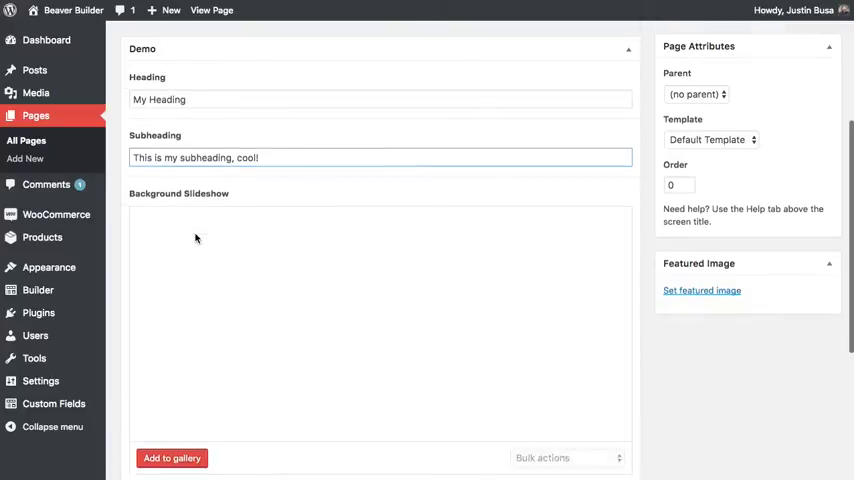
- Add five landscape and space photos from the Media Library to the background slideshow gallery
left_click(172, 456)
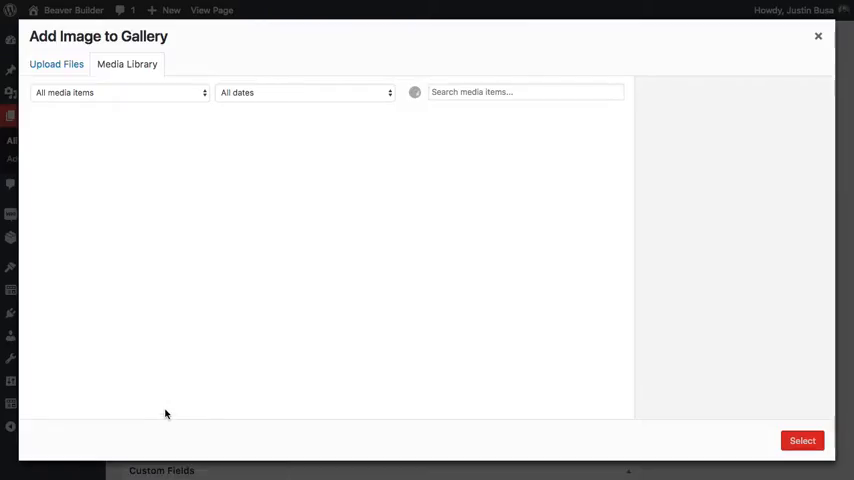
left_click(174, 160)
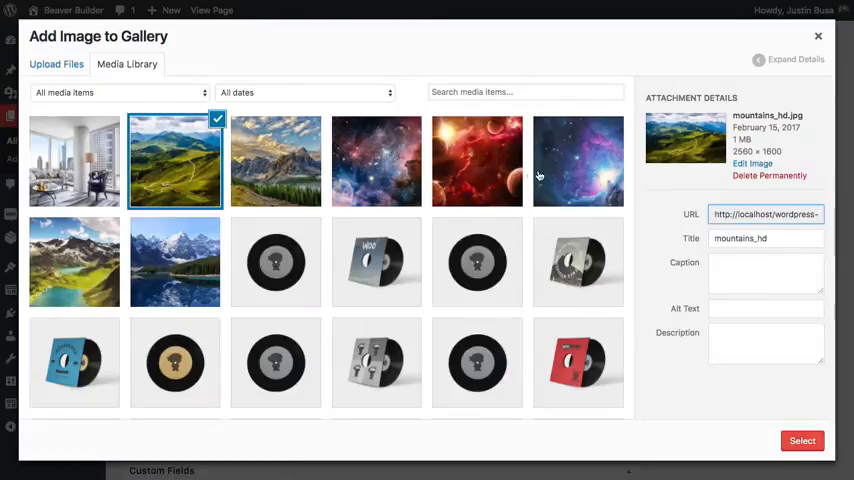
left_click(804, 440)
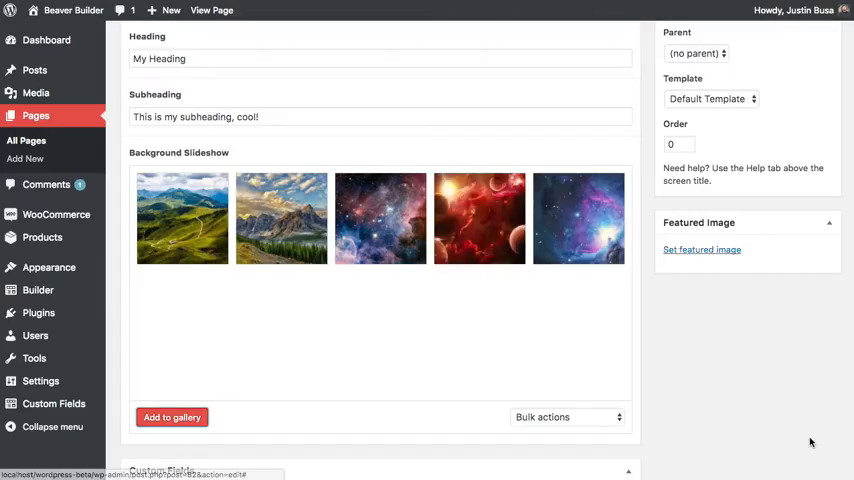
- Update the Homepage so the new field values and gallery are saved
scroll("up", 3)
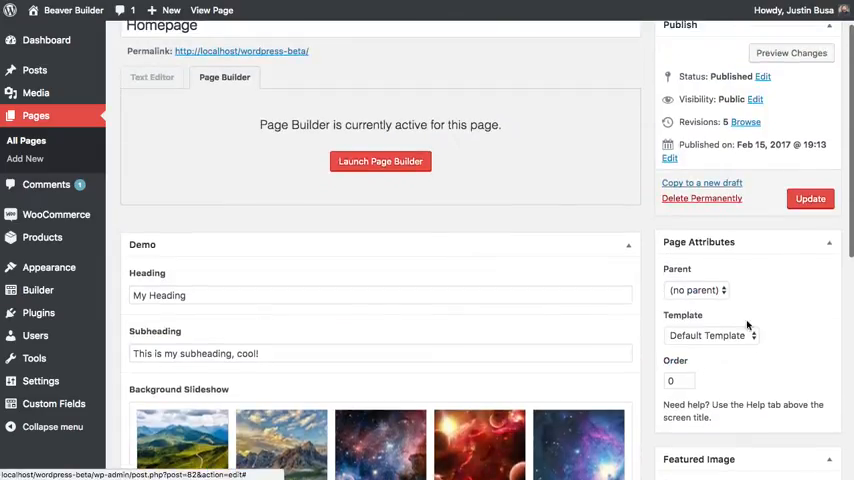
left_click(810, 198)
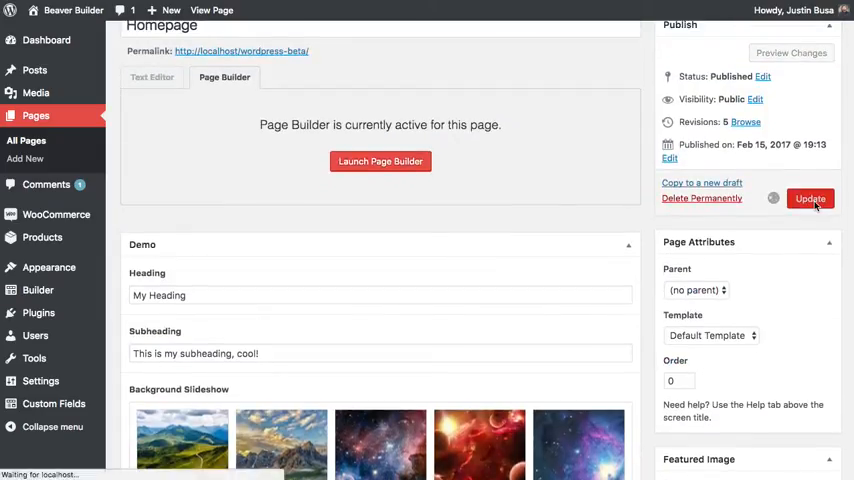
left_click(808, 198)
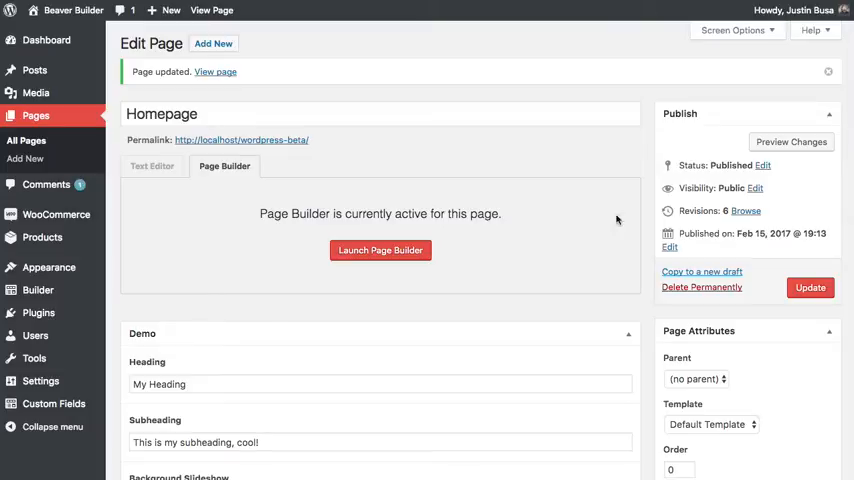
- From Builder > Theme Layouts, launch the Transparent Header layout in the page builder
left_click(36, 290)
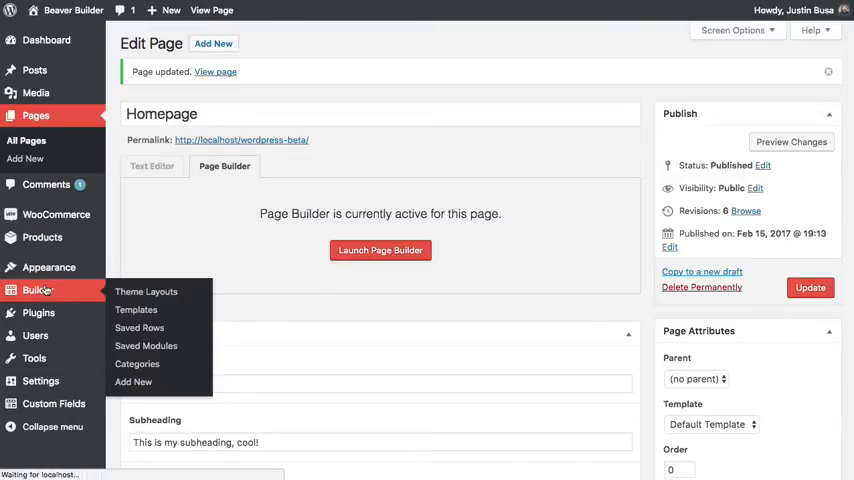
left_click(146, 292)
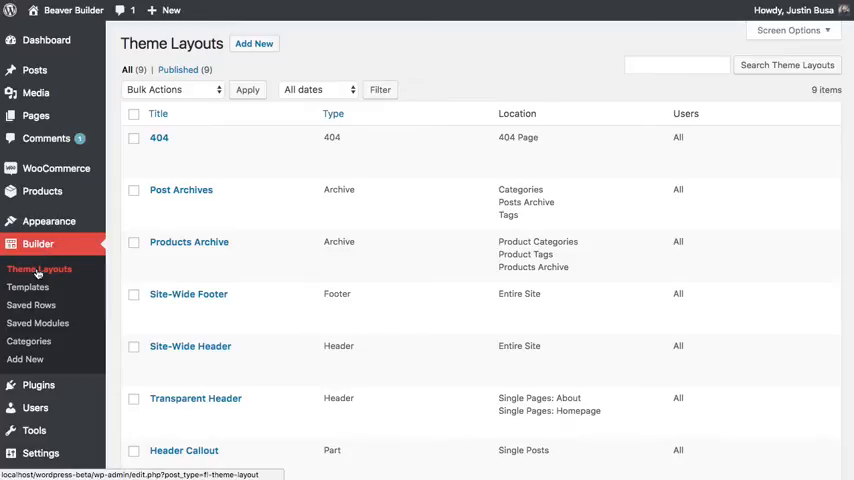
scroll("down", 3)
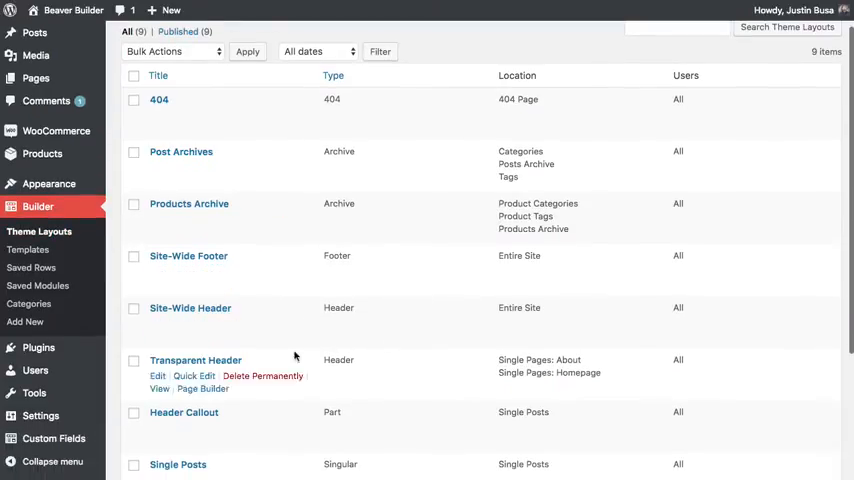
mouse_move(178, 364)
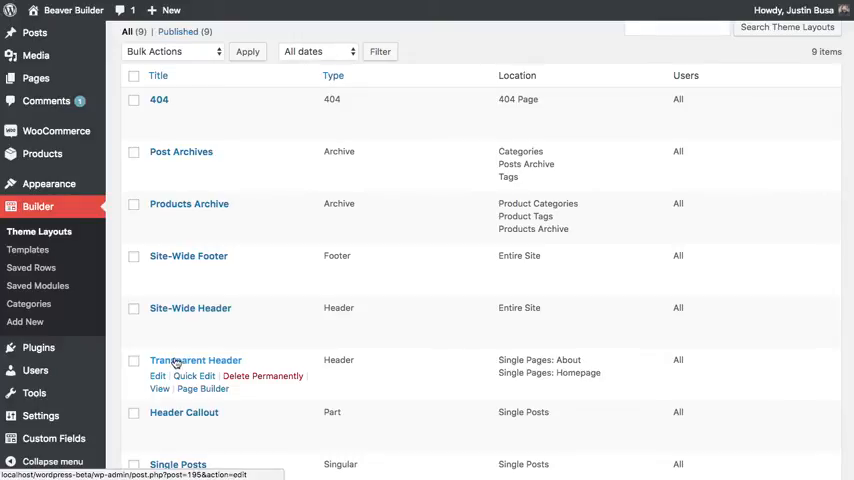
mouse_move(498, 376)
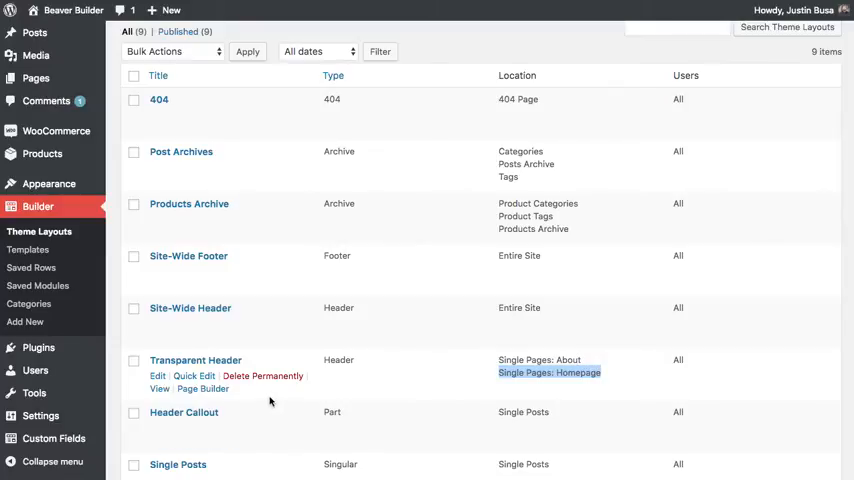
left_click(200, 392)
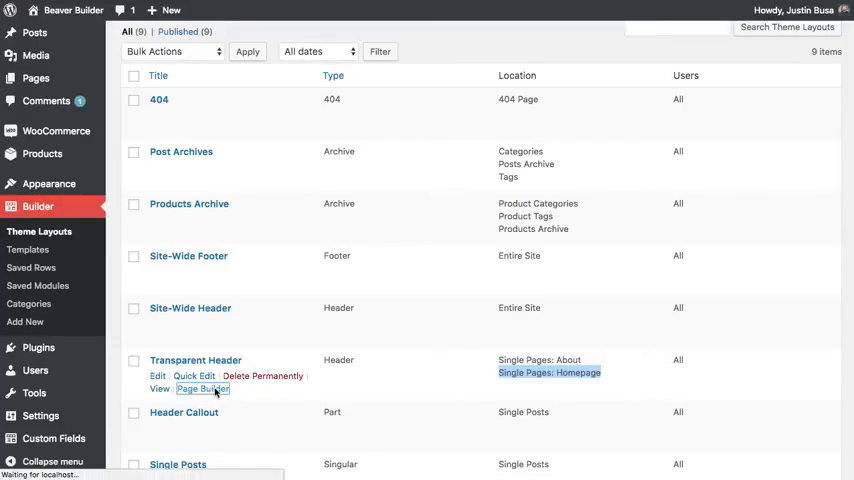
left_click(212, 392)
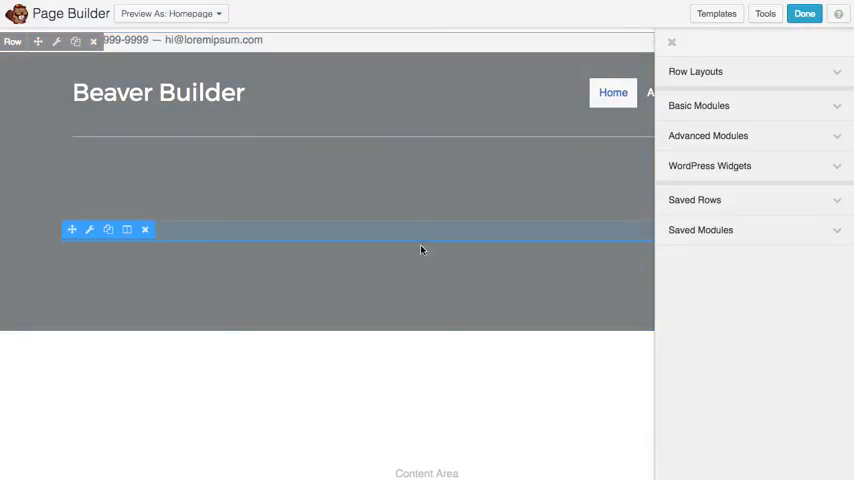
- Connect the Heading module's text to the Advanced Custom Field named 'heading' (type Text)
left_click(94, 230)
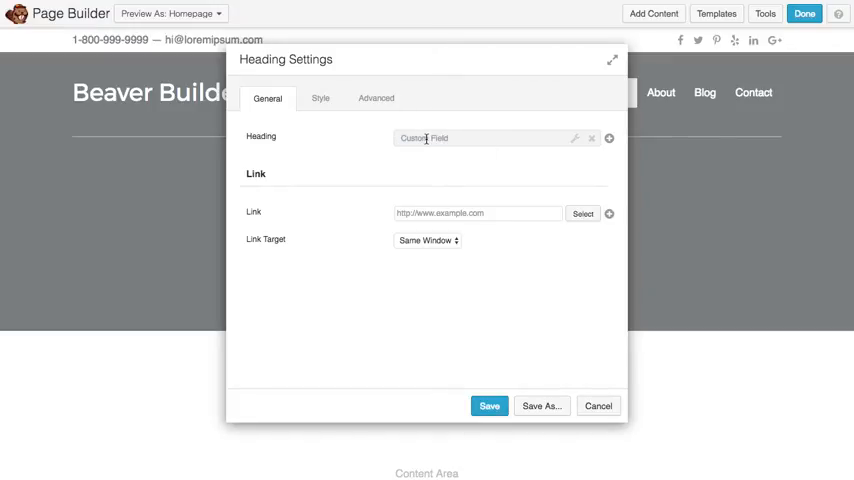
left_click(608, 138)
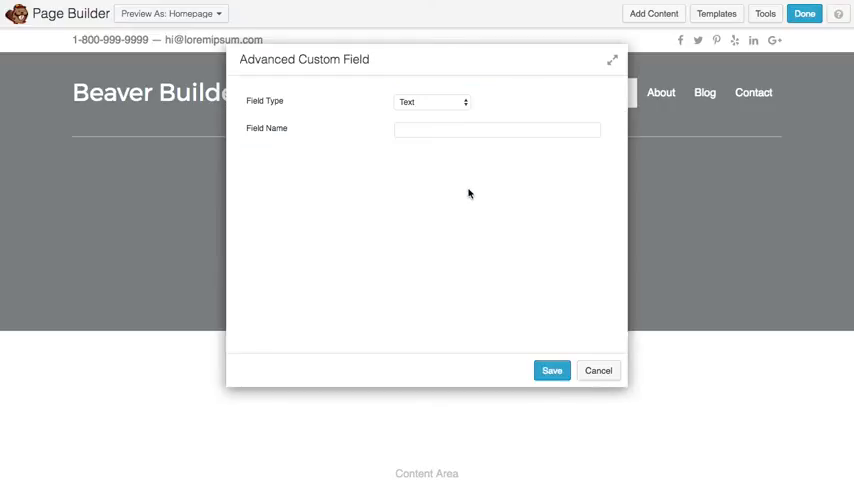
mouse_move(262, 100)
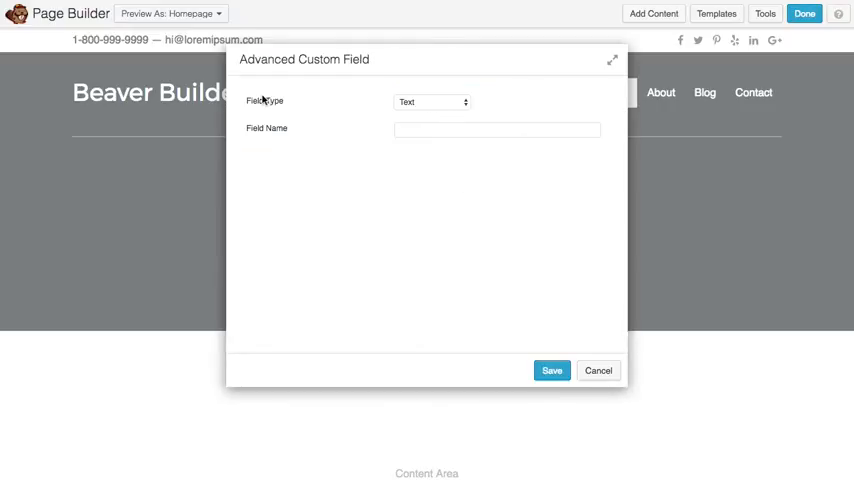
left_click(496, 128)
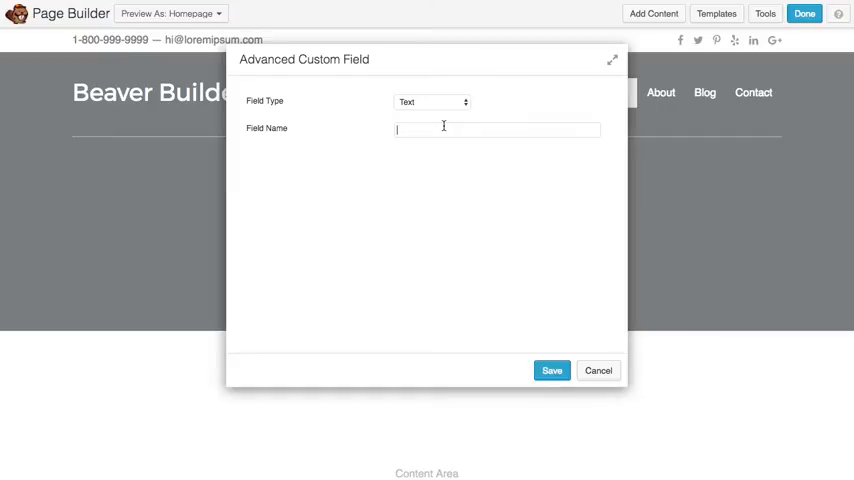
type("heading")
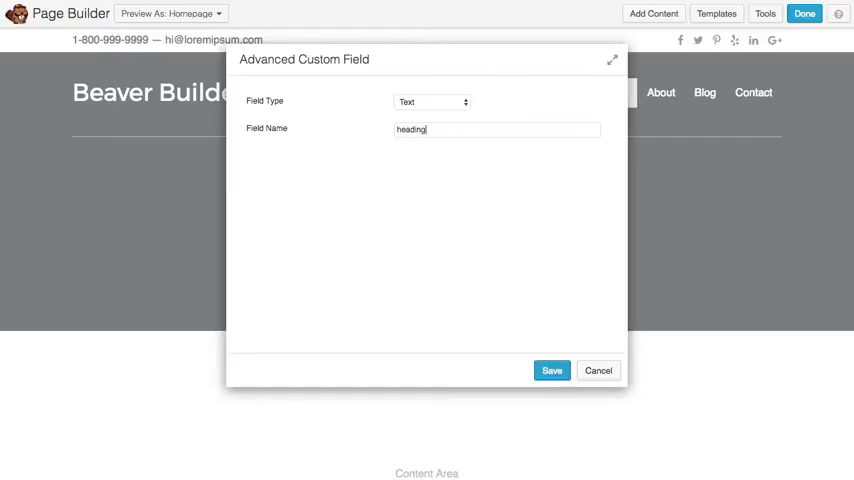
left_click(552, 370)
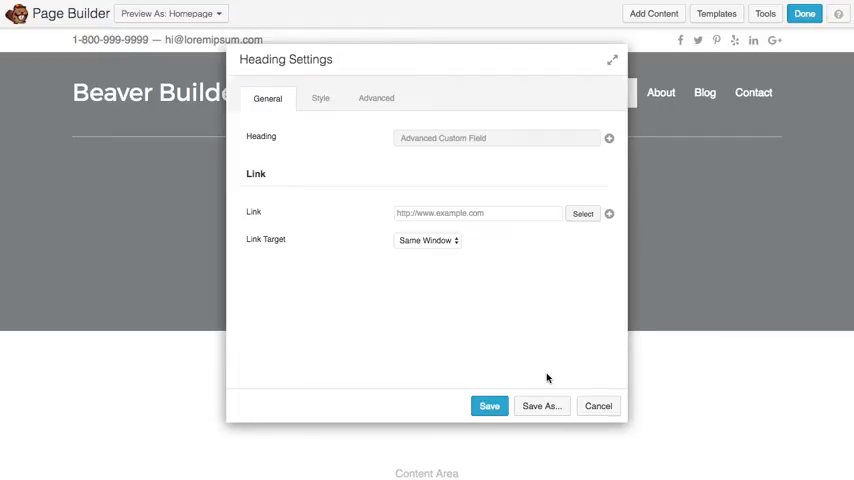
- Save the heading module and connect the second module's text to the 'subheading' custom field
left_click(490, 404)
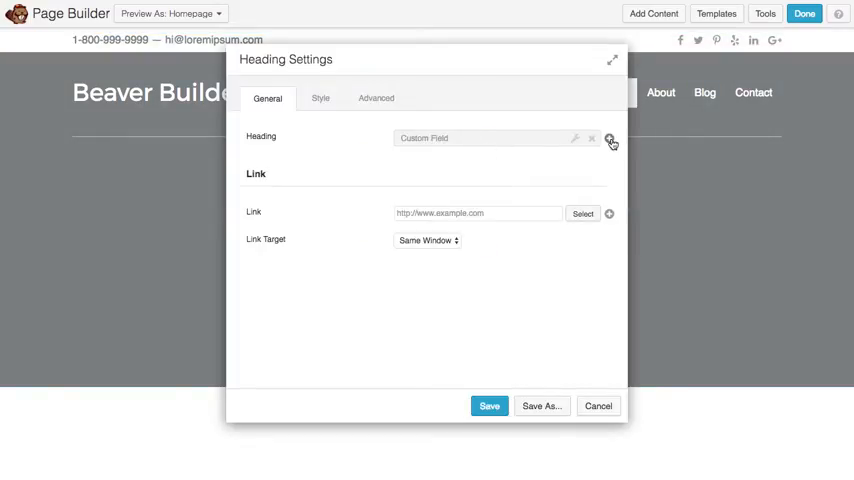
left_click(610, 140)
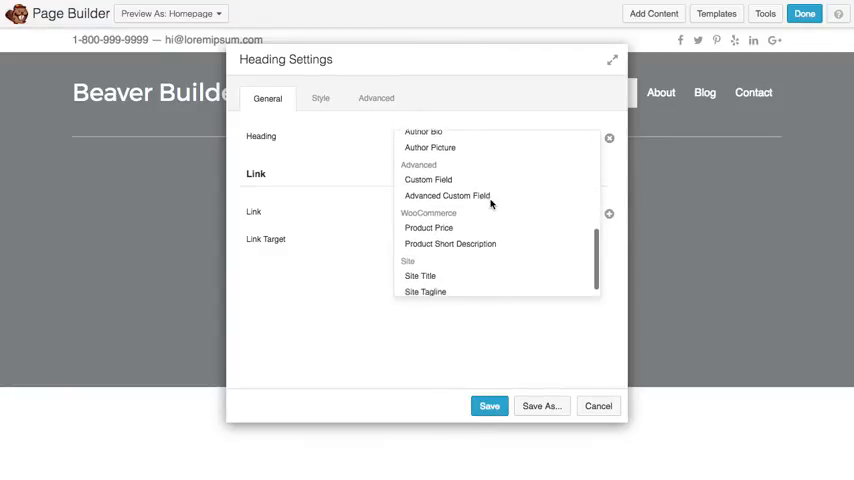
left_click(448, 196)
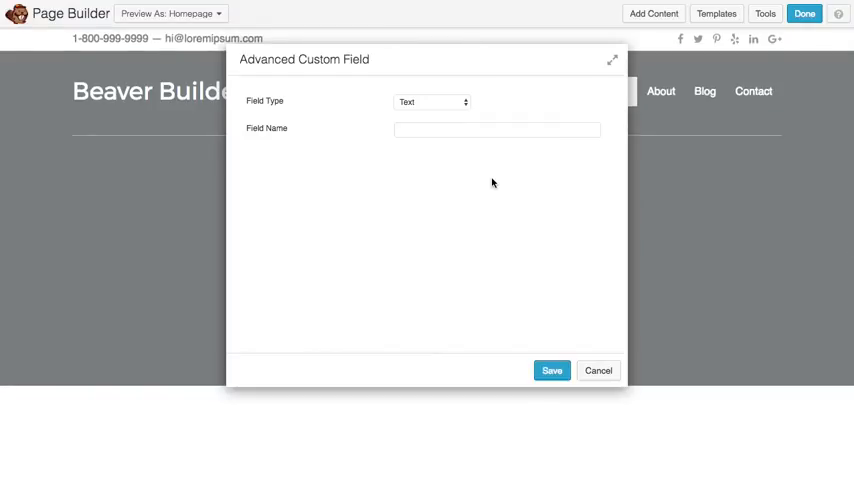
type("subheading")
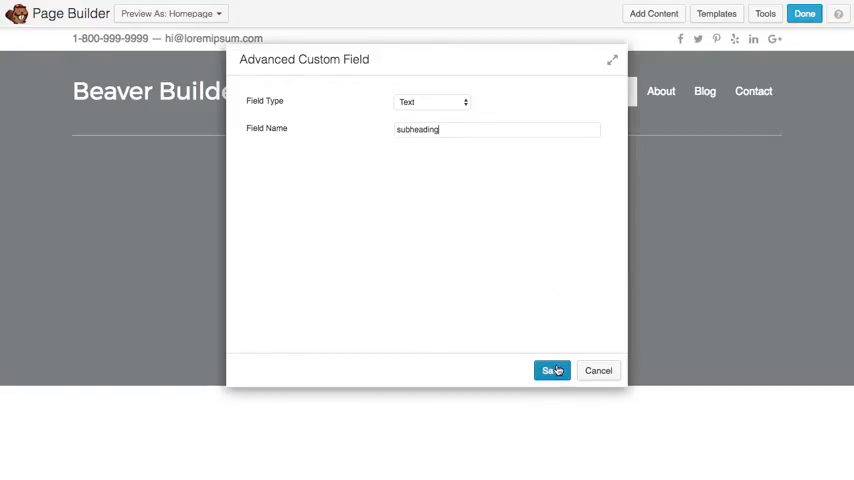
left_click(548, 370)
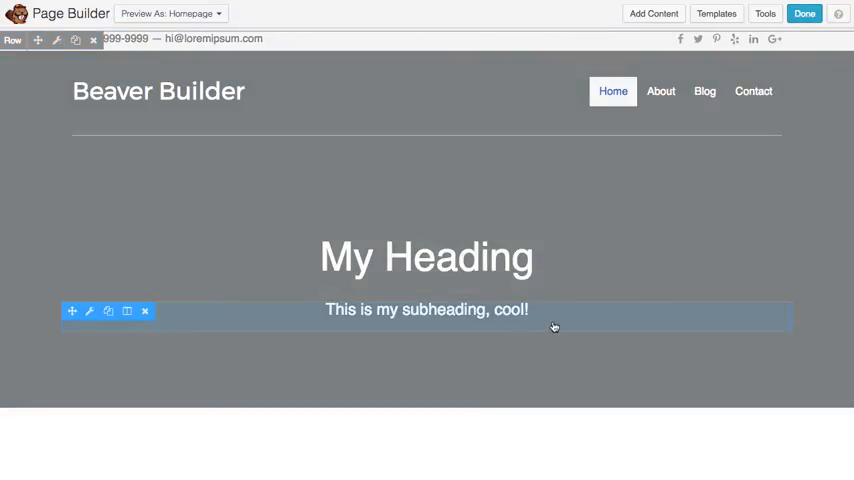
mouse_move(62, 72)
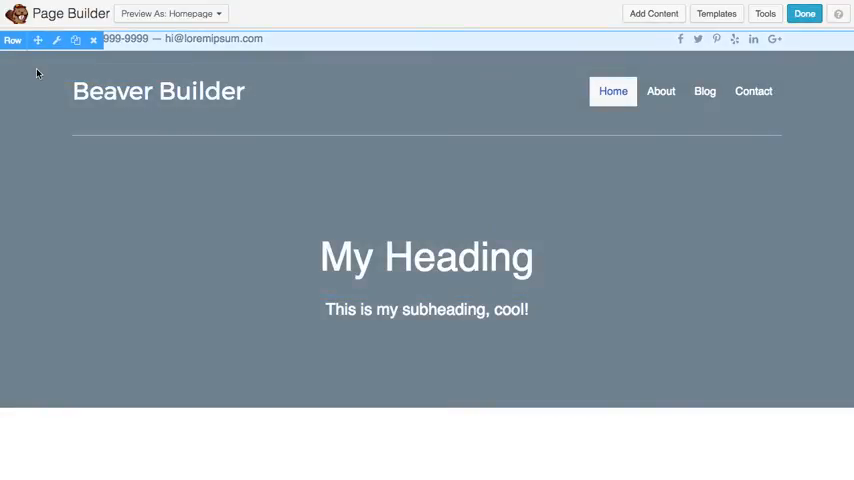
mouse_move(58, 44)
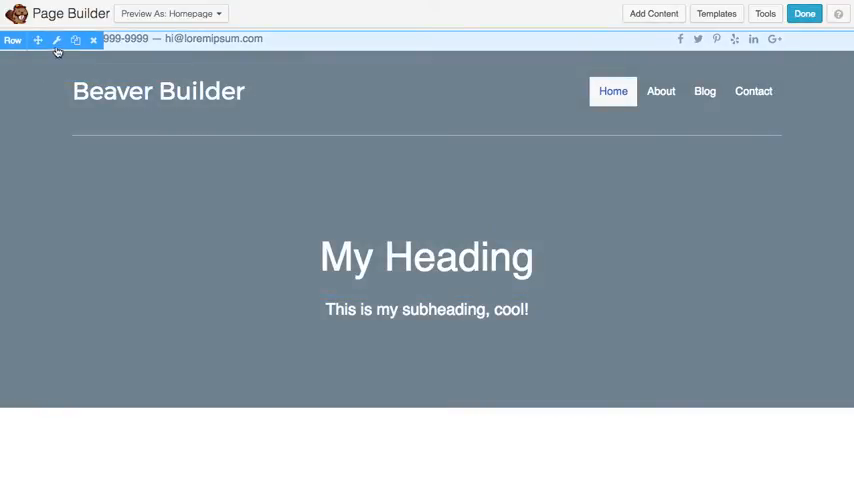
- In the header row's settings, set Background Type to Slideshow
left_click(58, 42)
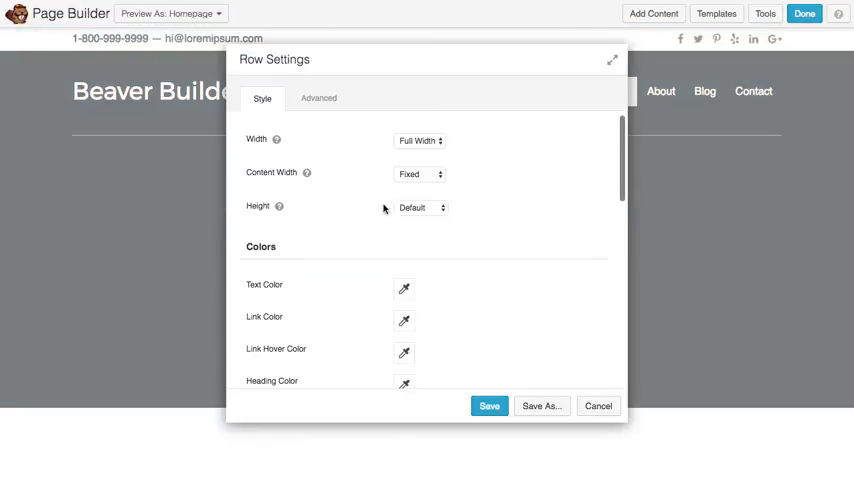
scroll("down", 3)
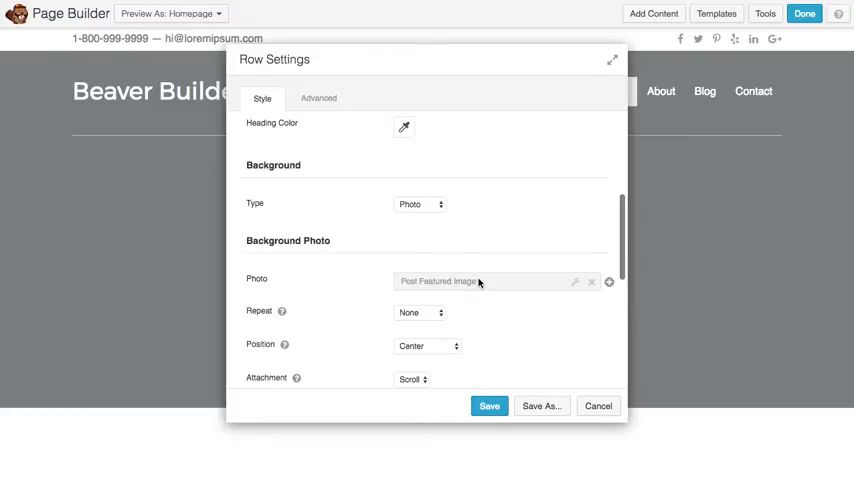
left_click(420, 204)
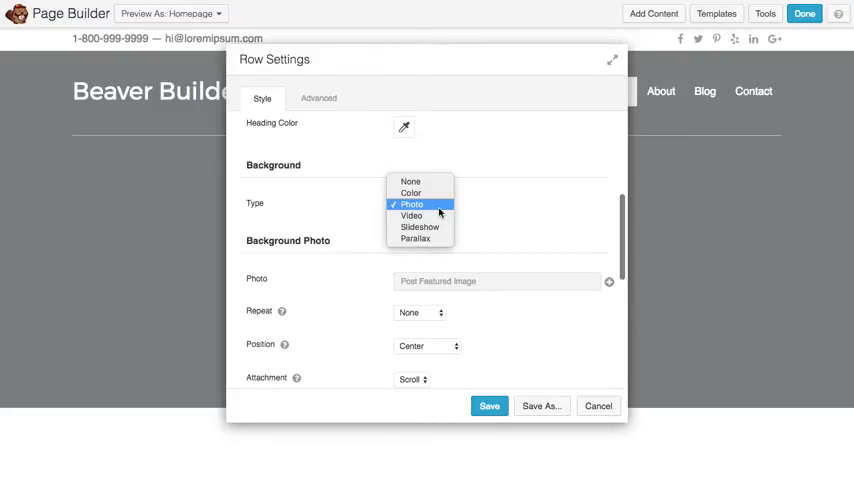
mouse_move(420, 228)
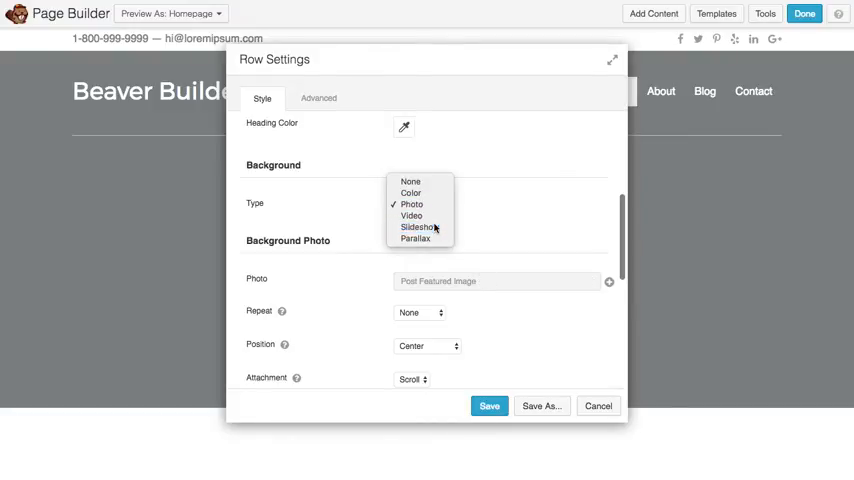
left_click(418, 228)
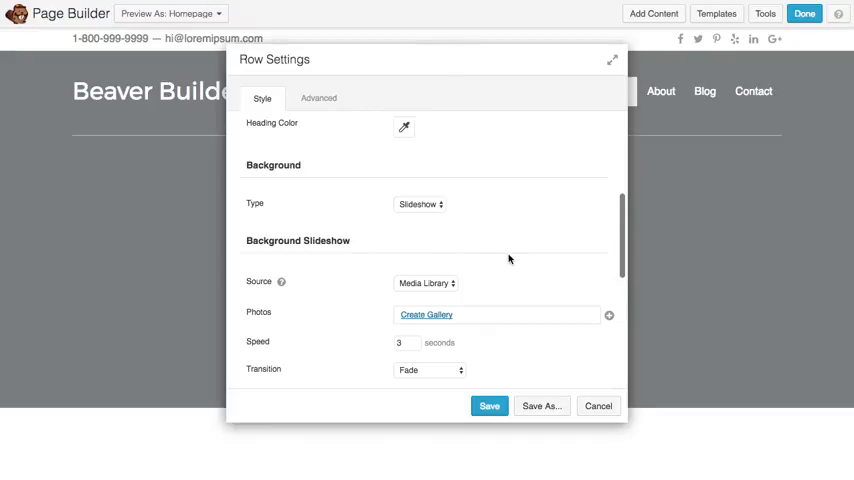
- Source the slideshow photos from the Advanced Custom Field 'background_slideshow'
left_click(608, 316)
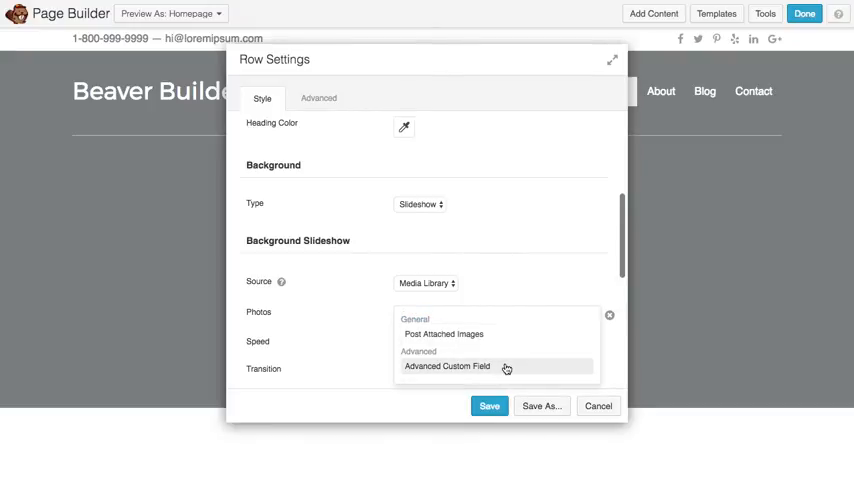
left_click(444, 364)
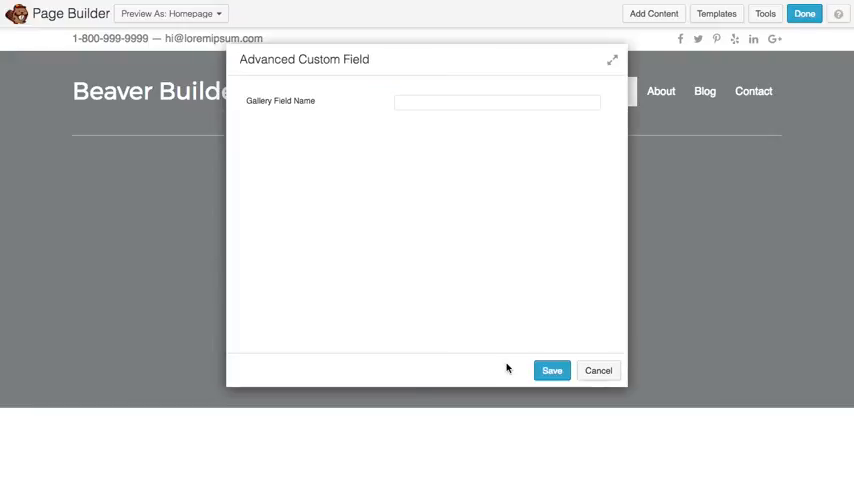
type("background_i")
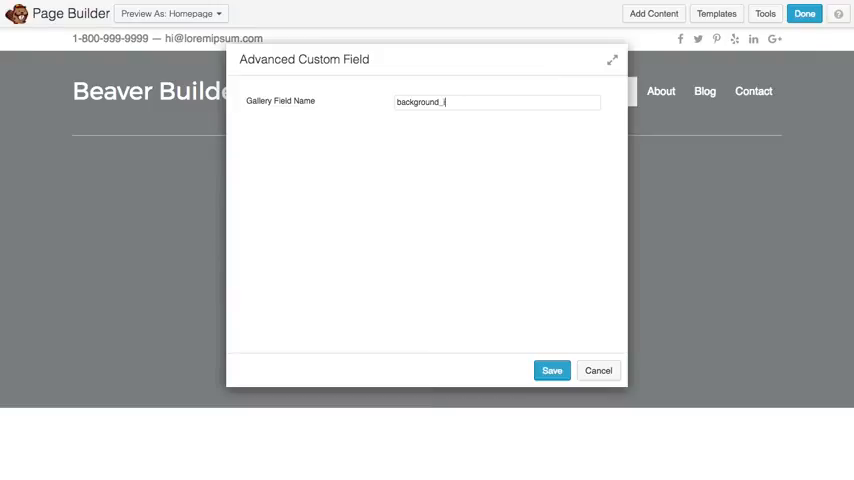
type("slideshow")
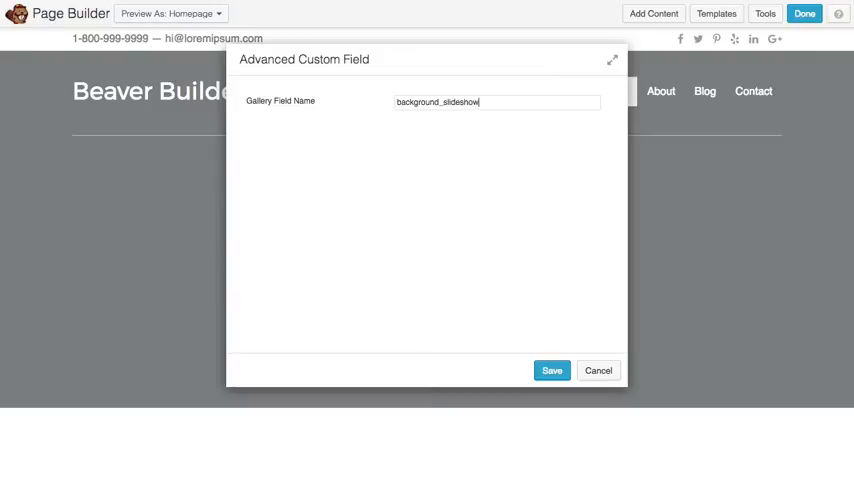
left_click(552, 370)
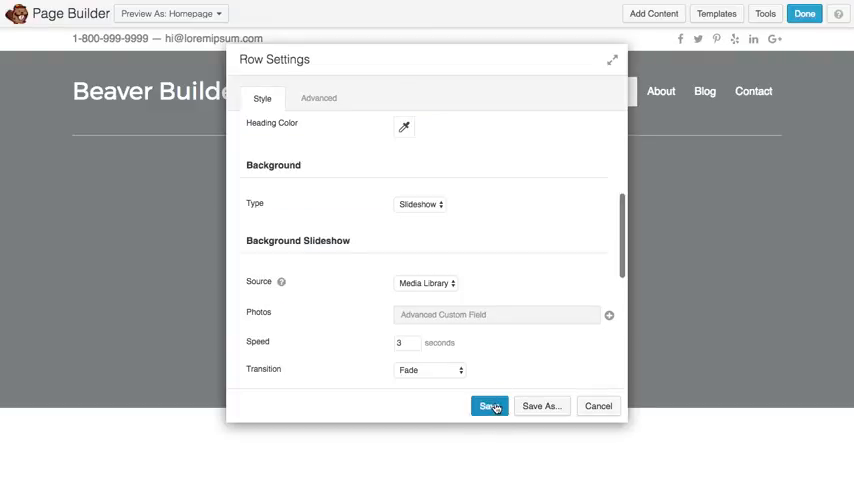
- Save the row settings and publish the Transparent Header layout
left_click(490, 404)
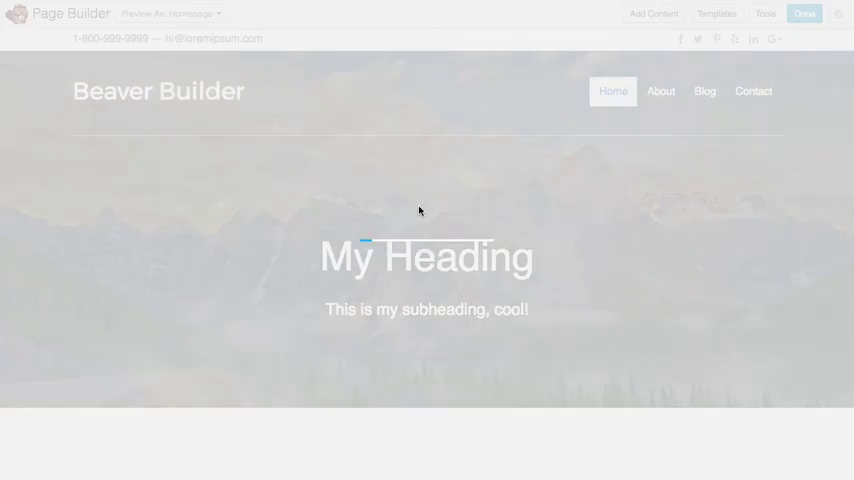
left_click(804, 14)
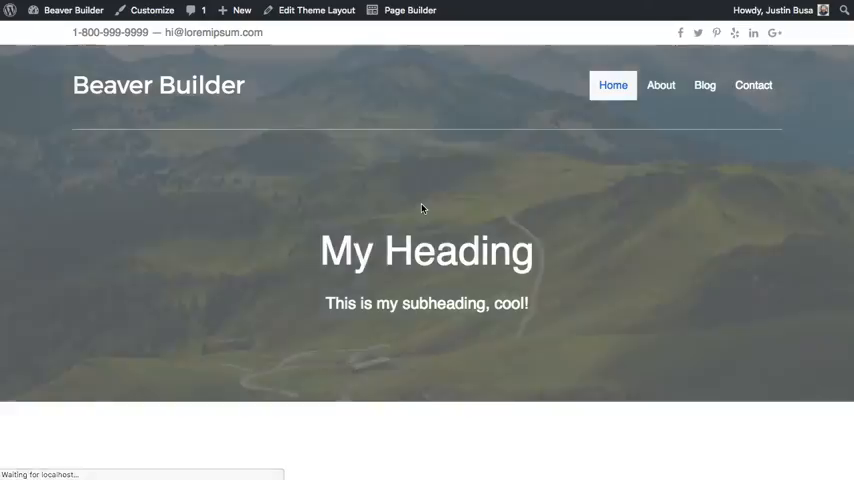